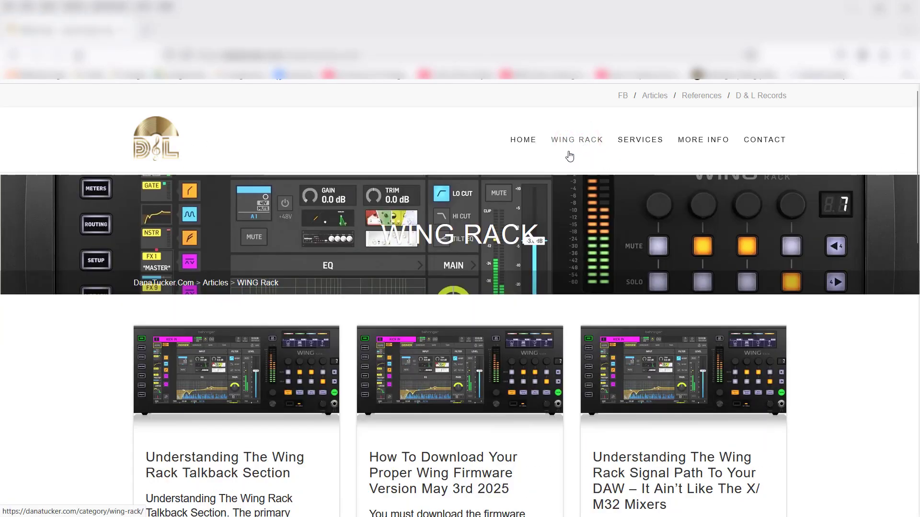
# Open the 'Understanding The Wing Rack Talkback Section' post and read through its talkback explanations
pyautogui.scroll(-3)
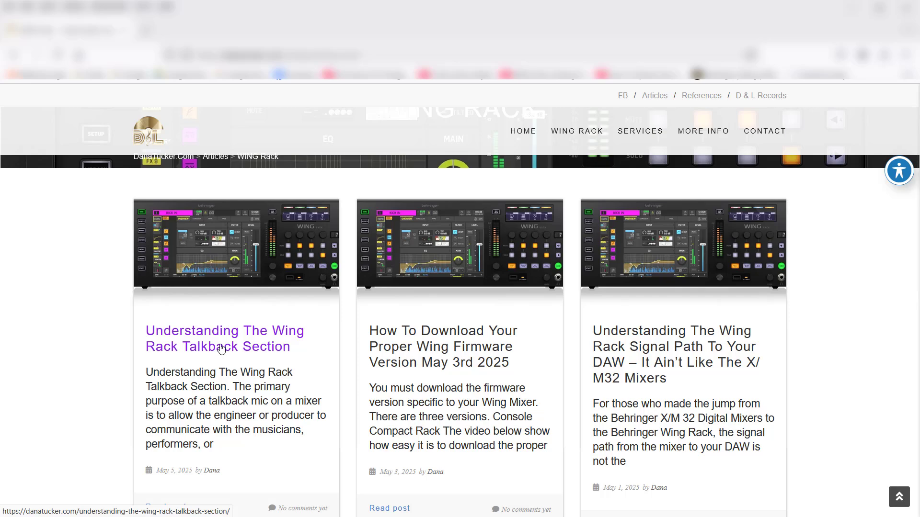
pyautogui.scroll(-3)
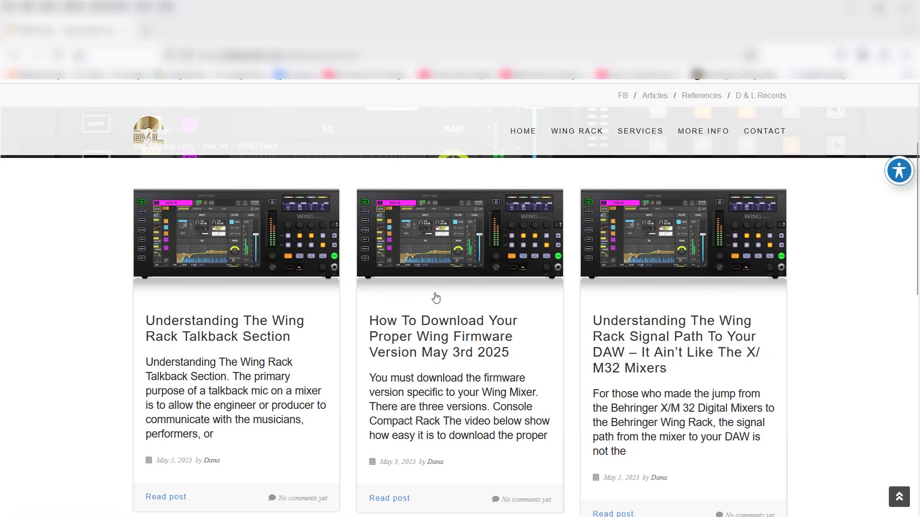
pyautogui.moveTo(251, 327)
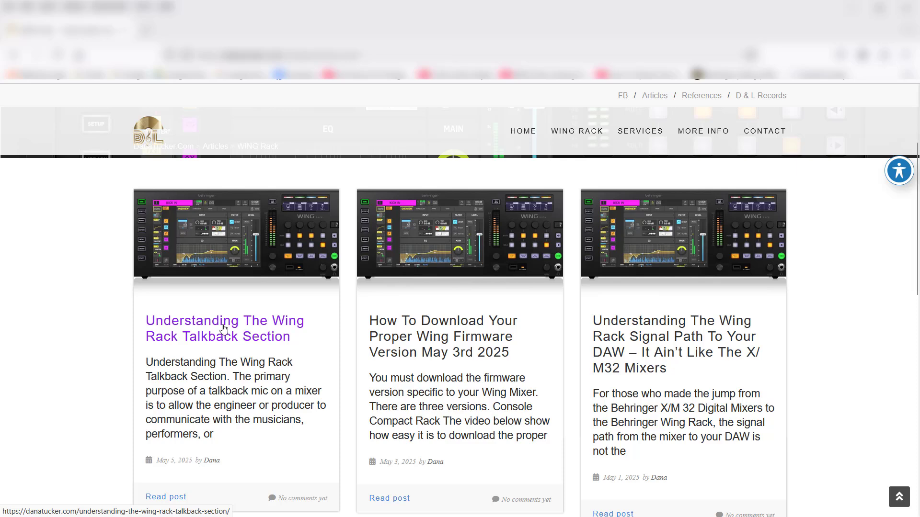
pyautogui.click(223, 326)
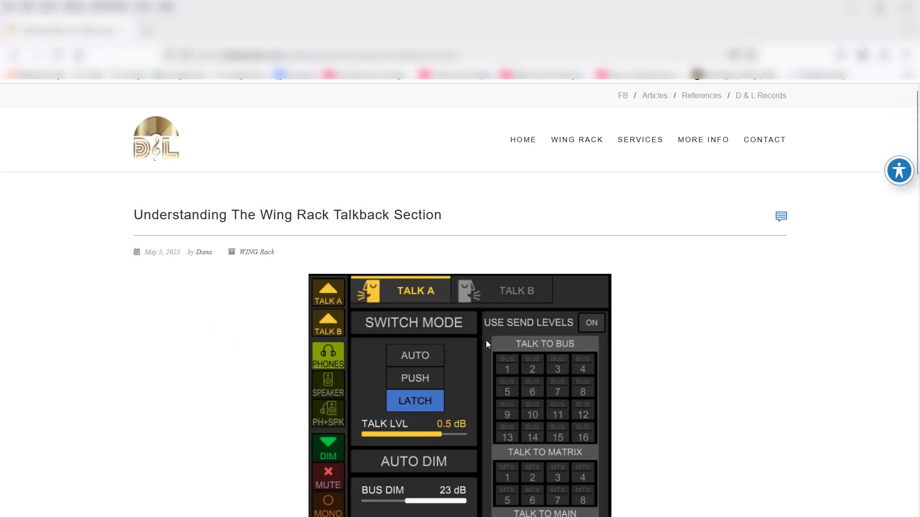
pyautogui.scroll(-3)
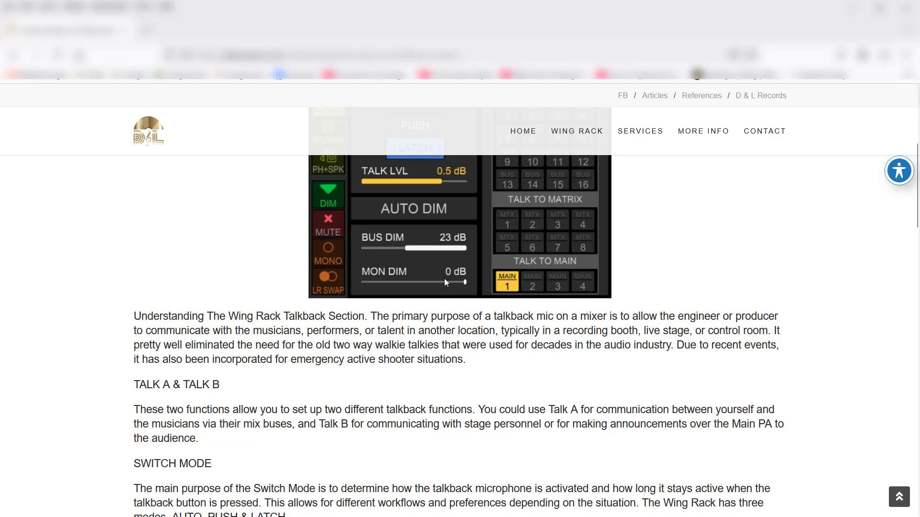
pyautogui.scroll(3)
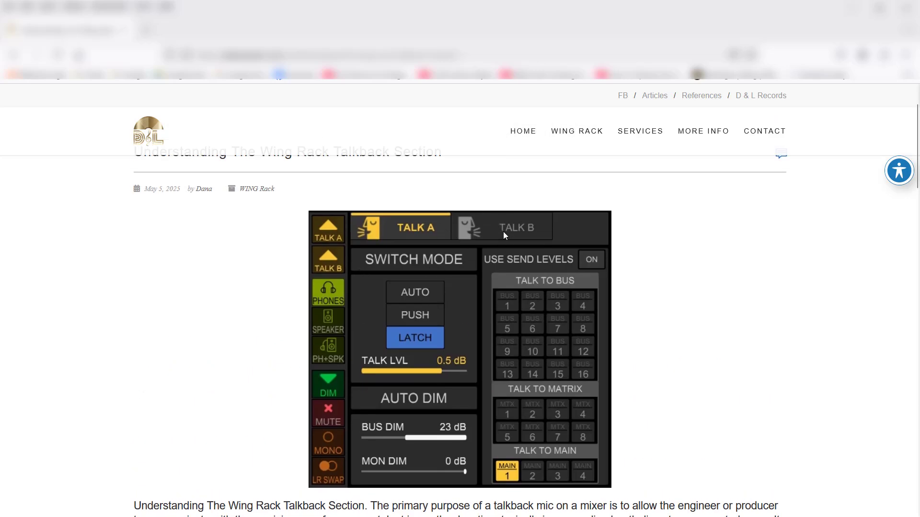
pyautogui.moveTo(460, 294)
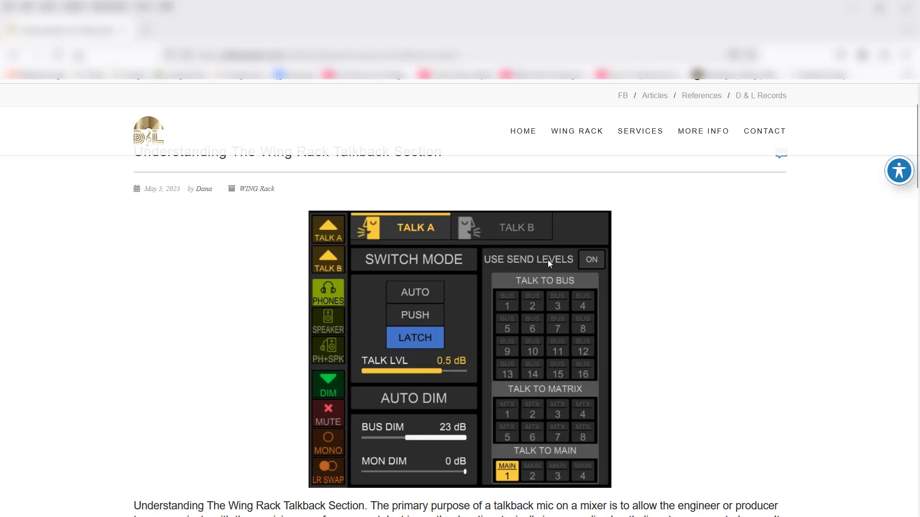
pyautogui.moveTo(530, 266)
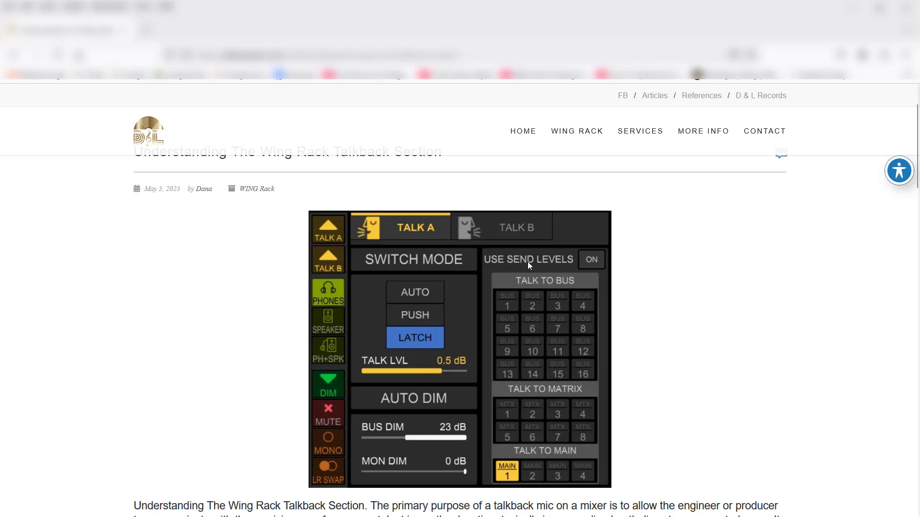
pyautogui.scroll(-3)
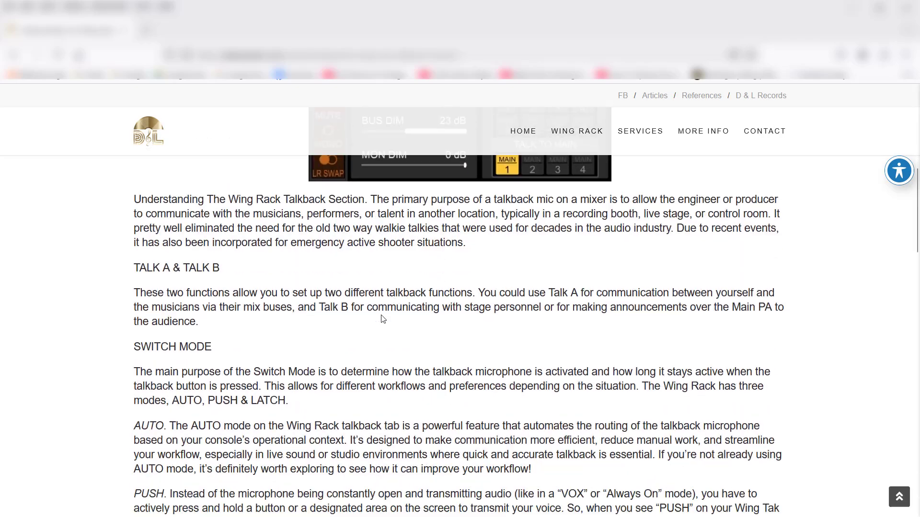
pyautogui.scroll(-3)
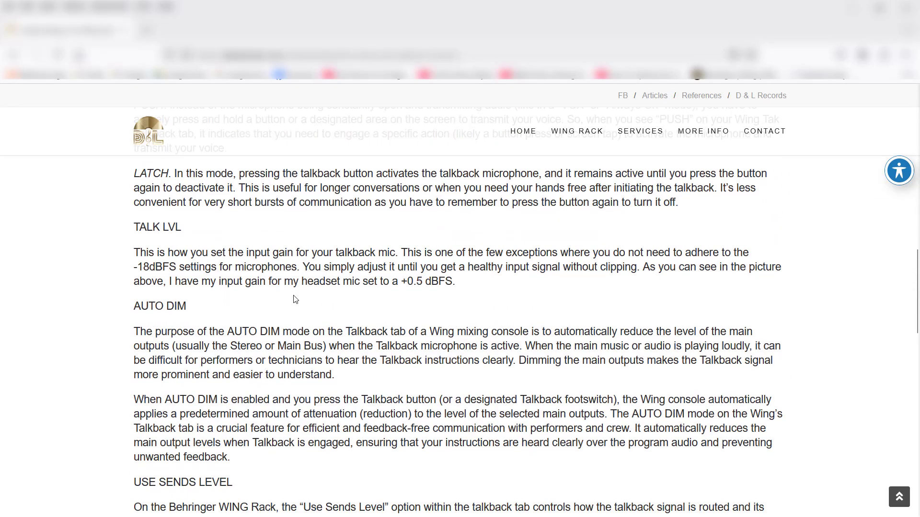
pyautogui.scroll(-3)
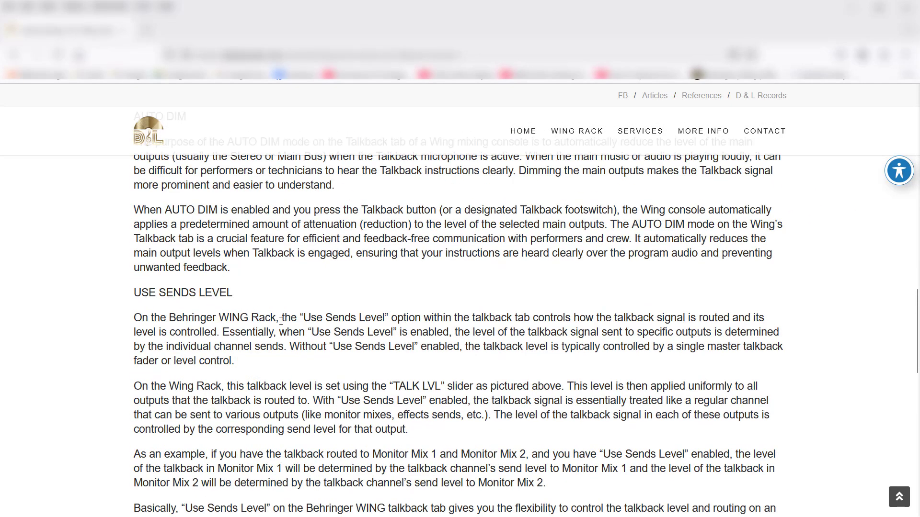
pyautogui.scroll(3)
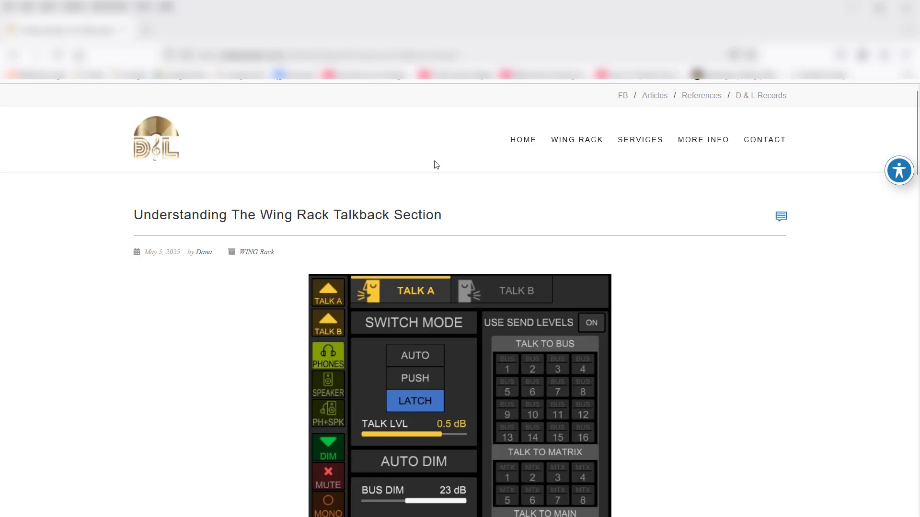
pyautogui.scroll(-3)
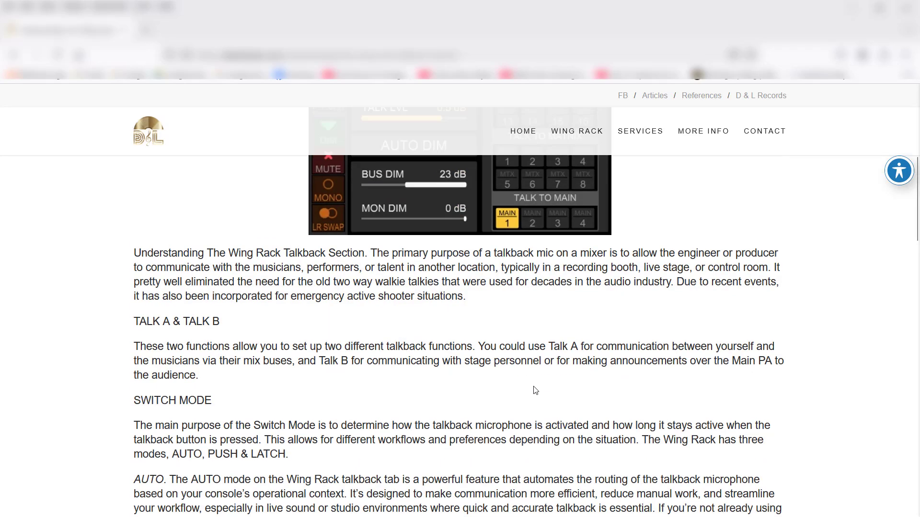
pyautogui.scroll(-3)
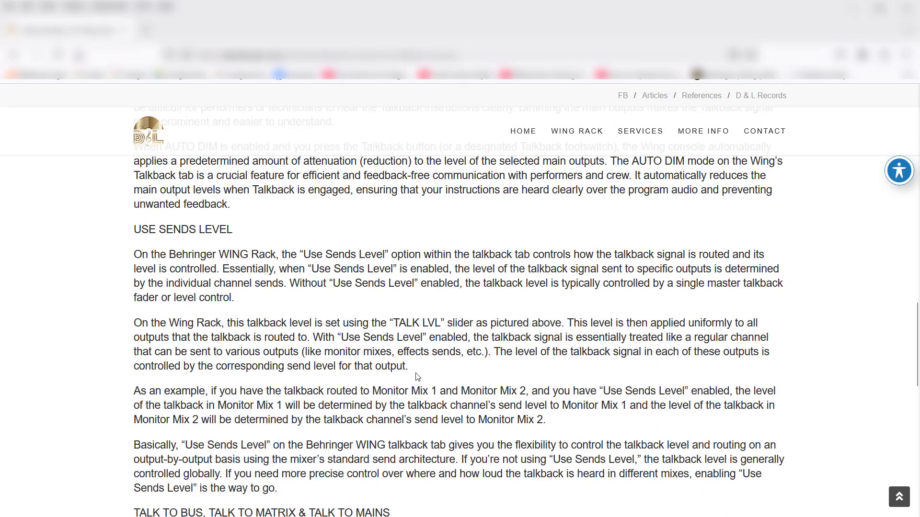
pyautogui.scroll(-3)
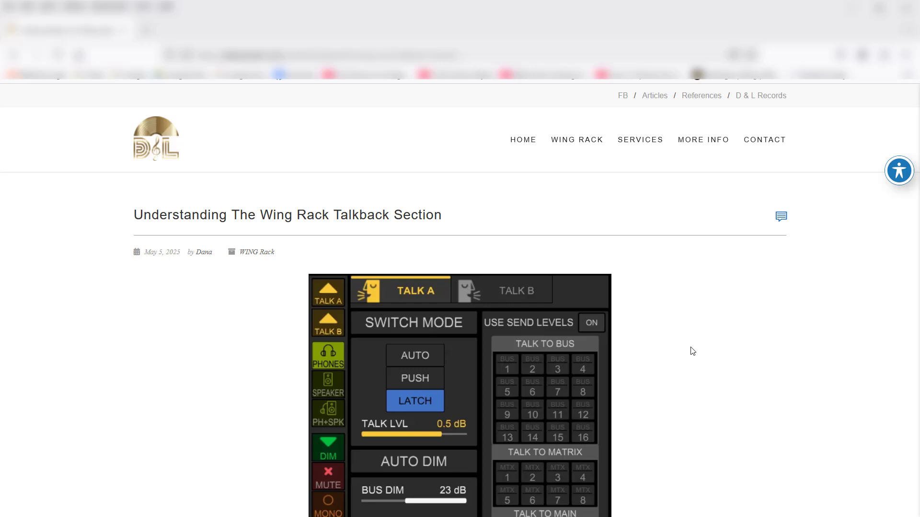
pyautogui.moveTo(403, 145)
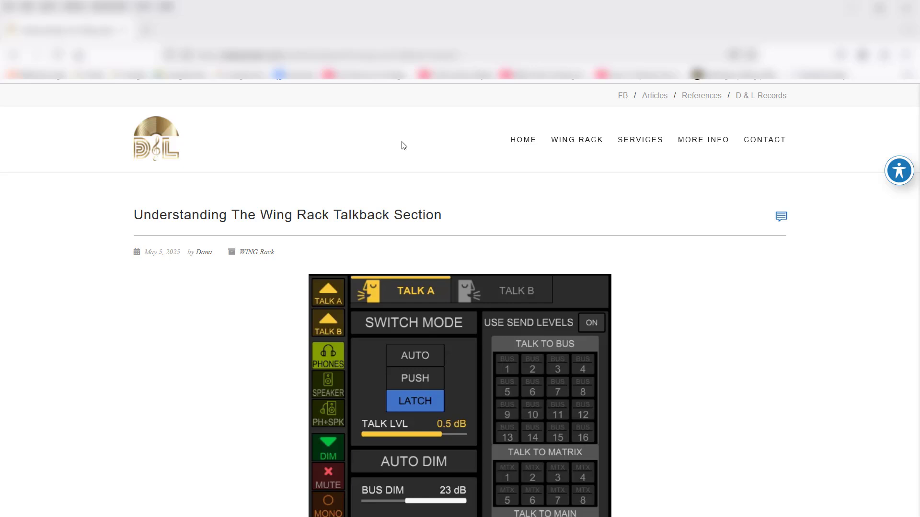
pyautogui.moveTo(422, 139)
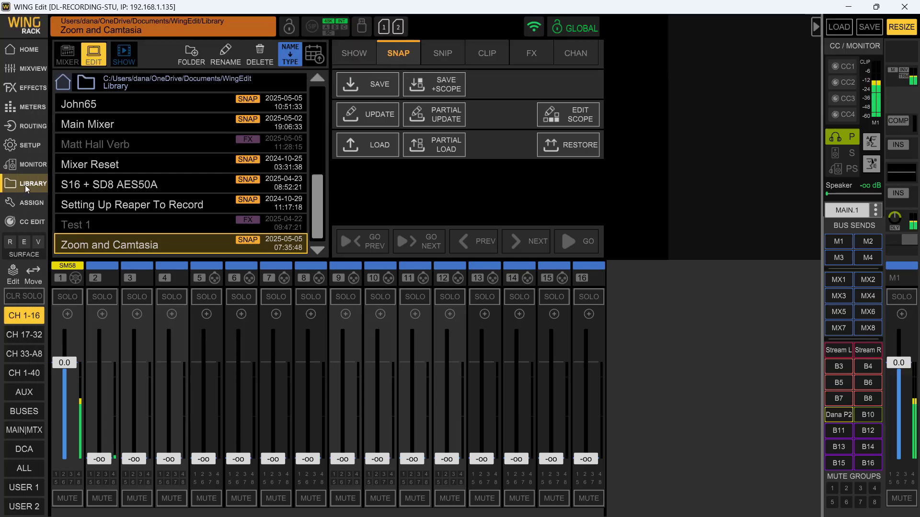
# Set the Setup audio TALKBACK source to CH40
pyautogui.click(27, 49)
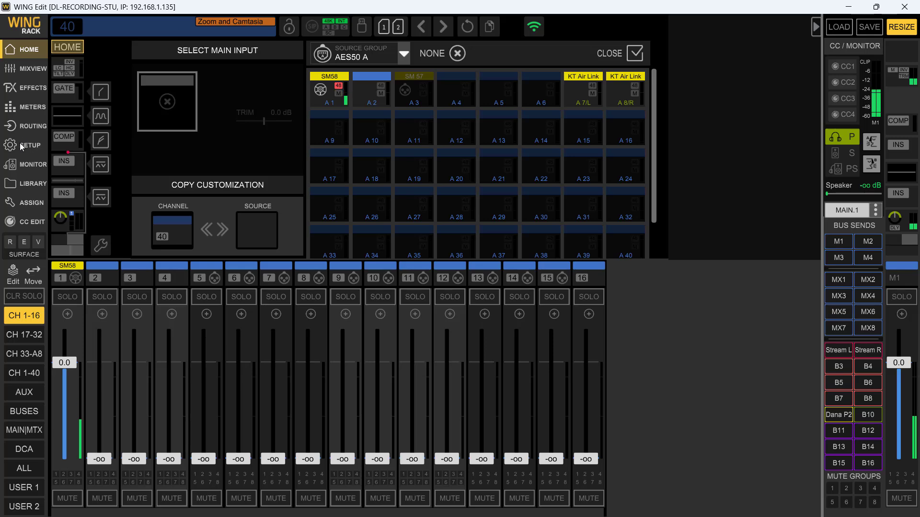
pyautogui.click(24, 145)
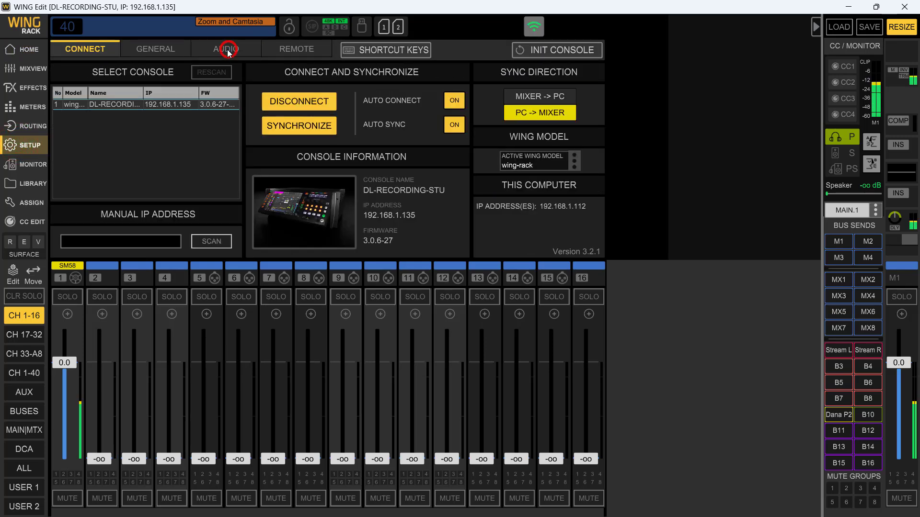
pyautogui.click(226, 48)
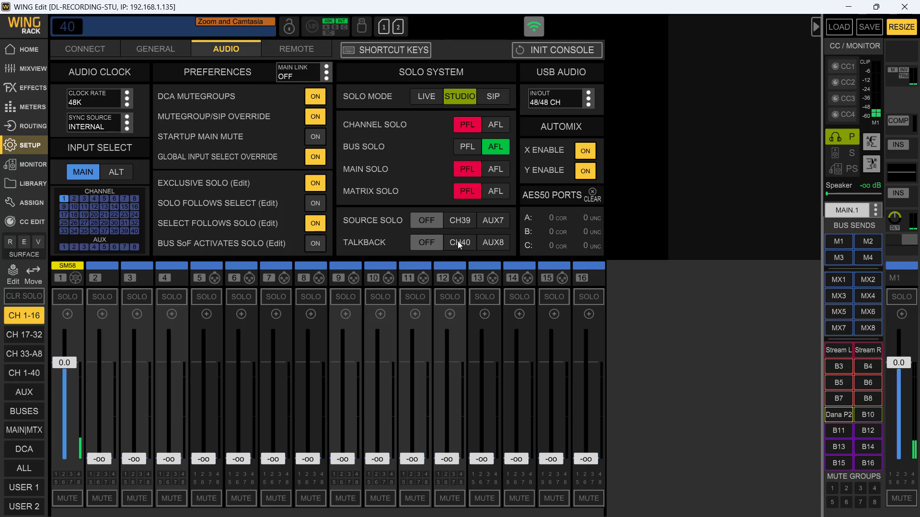
pyautogui.click(460, 243)
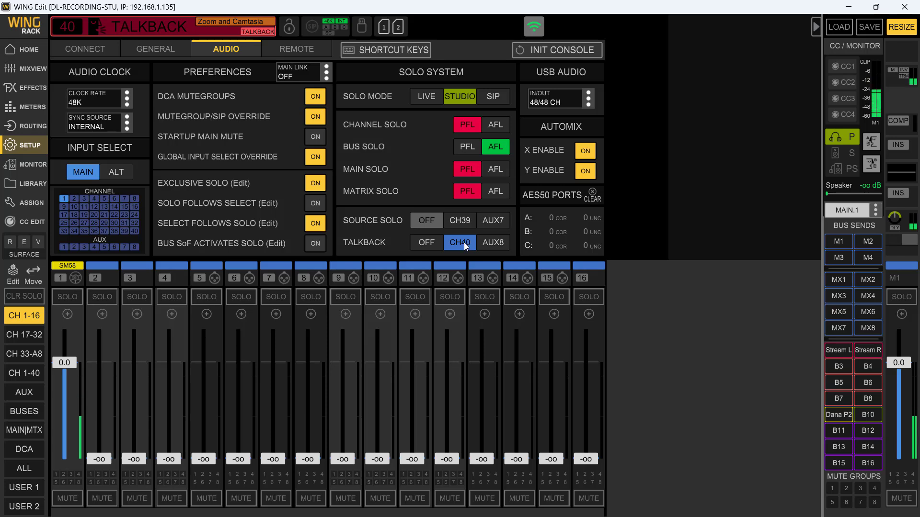
pyautogui.moveTo(462, 249)
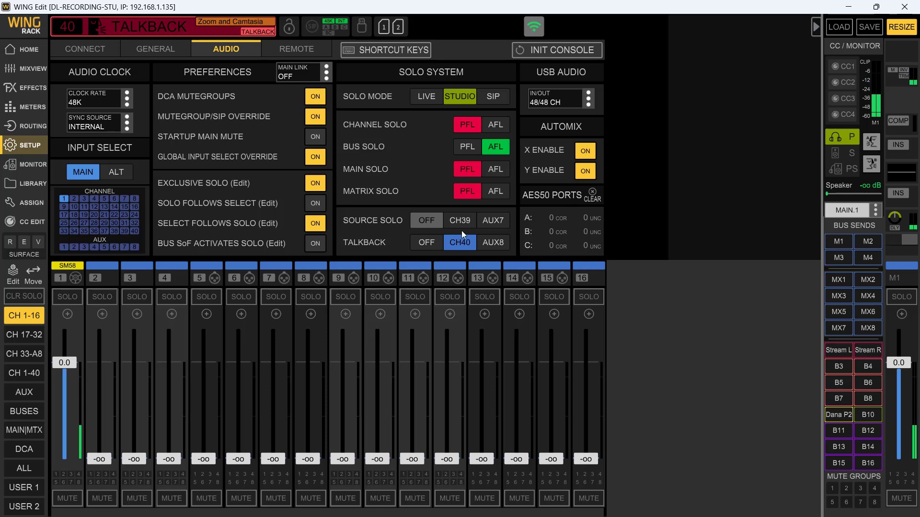
pyautogui.moveTo(464, 248)
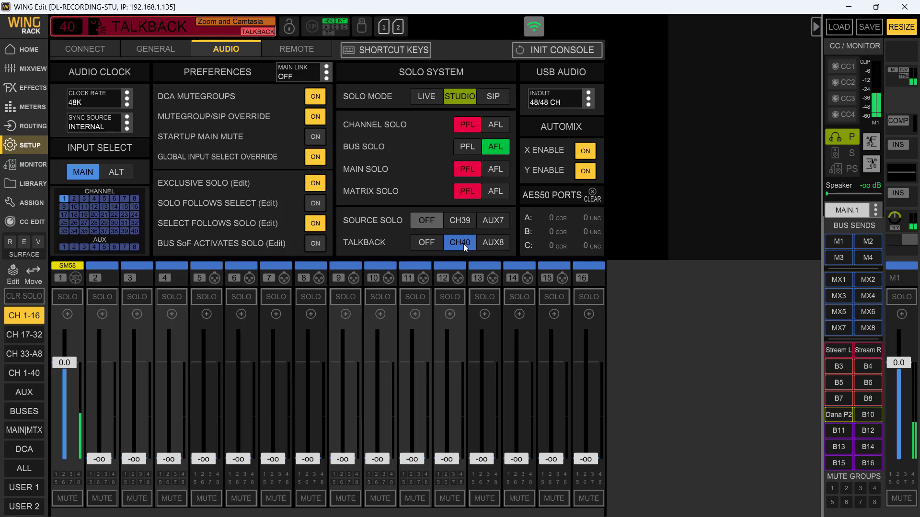
# Bring channel 40 onto the faders and assign input A 2 as its source
pyautogui.click(23, 373)
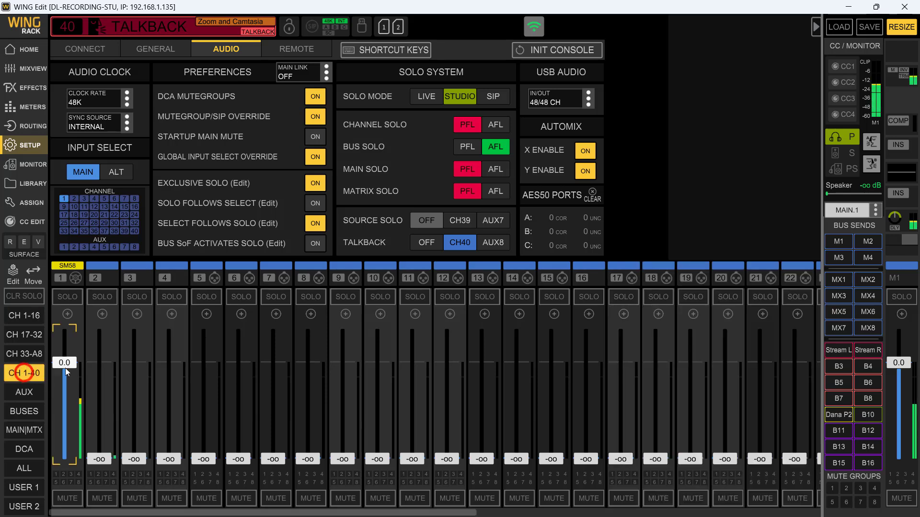
pyautogui.click(24, 354)
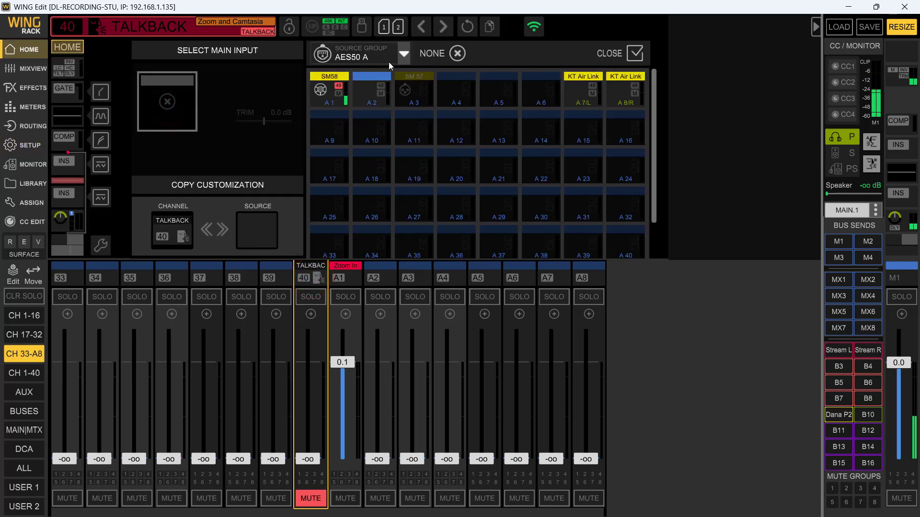
pyautogui.moveTo(369, 65)
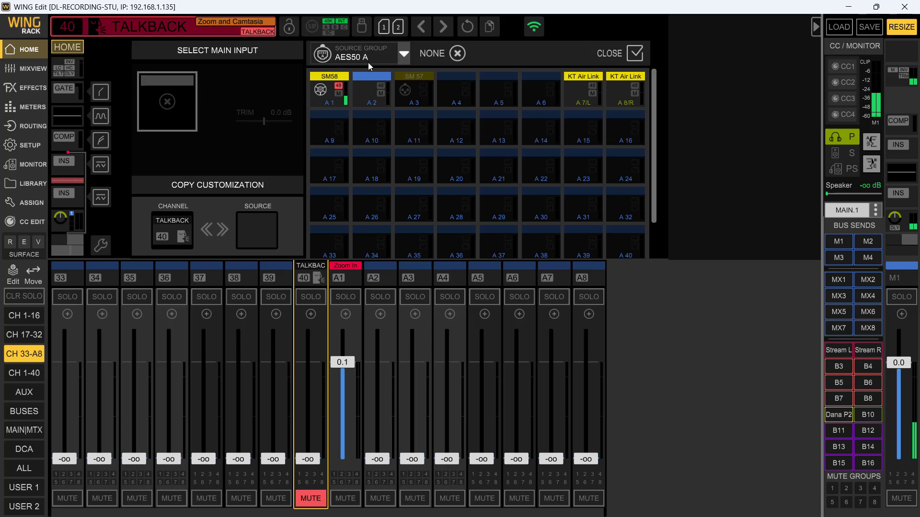
pyautogui.click(371, 90)
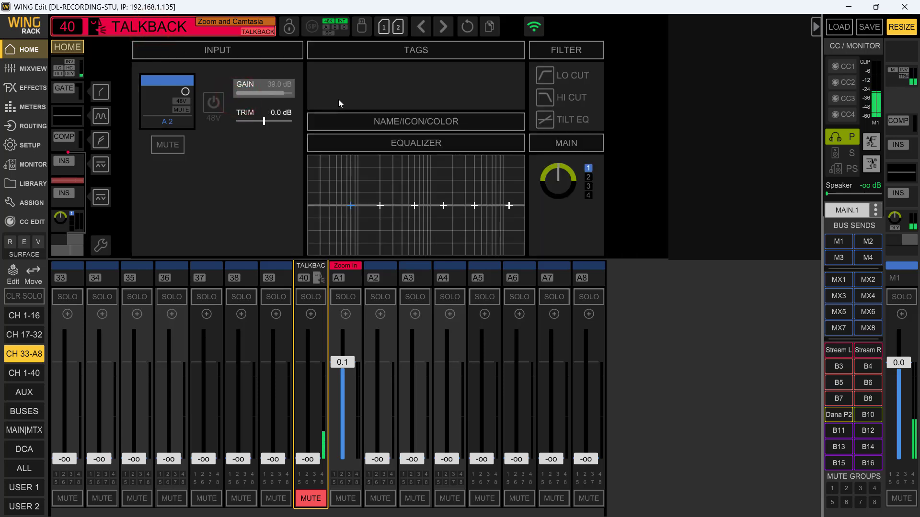
# Set channel 40's gain to 42.5 dB and fine-tune its trim to about +7.2 dB
pyautogui.moveTo(264, 92); pyautogui.dragTo(276, 92)
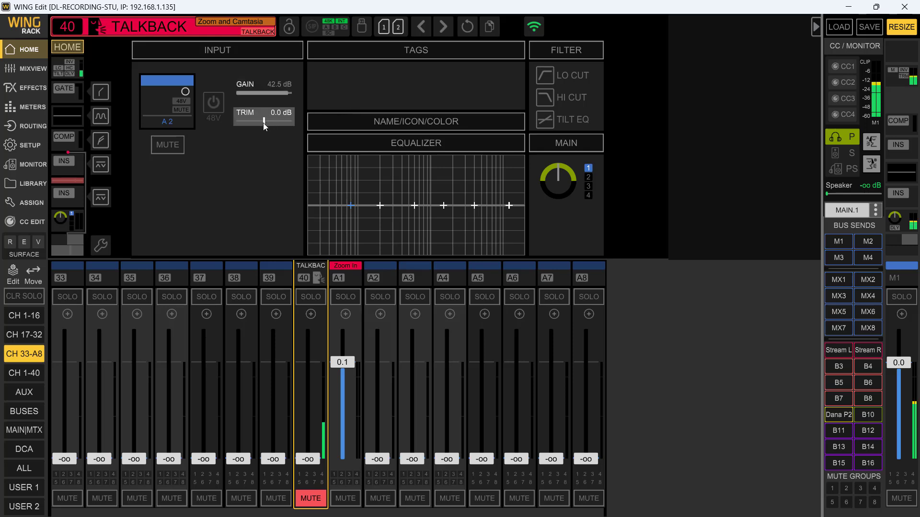
pyautogui.moveTo(263, 121); pyautogui.dragTo(311, 122)
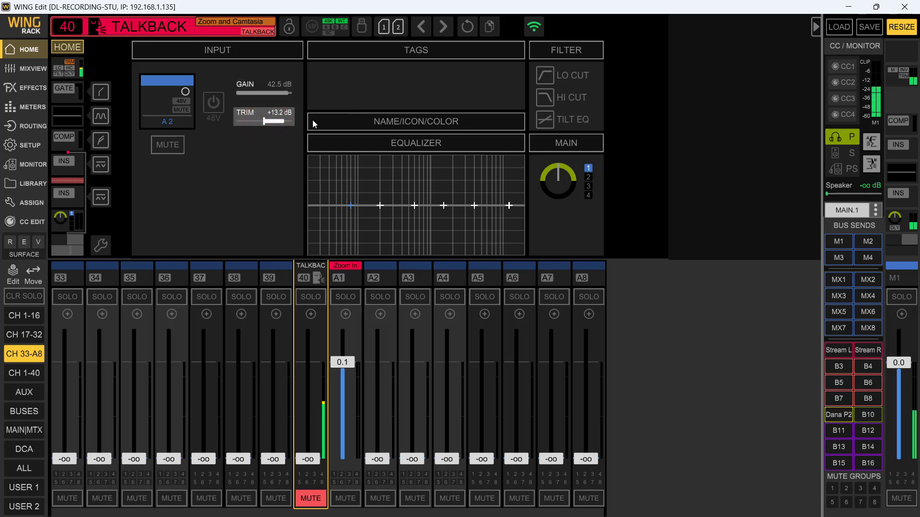
pyautogui.moveTo(282, 121); pyautogui.dragTo(268, 121)
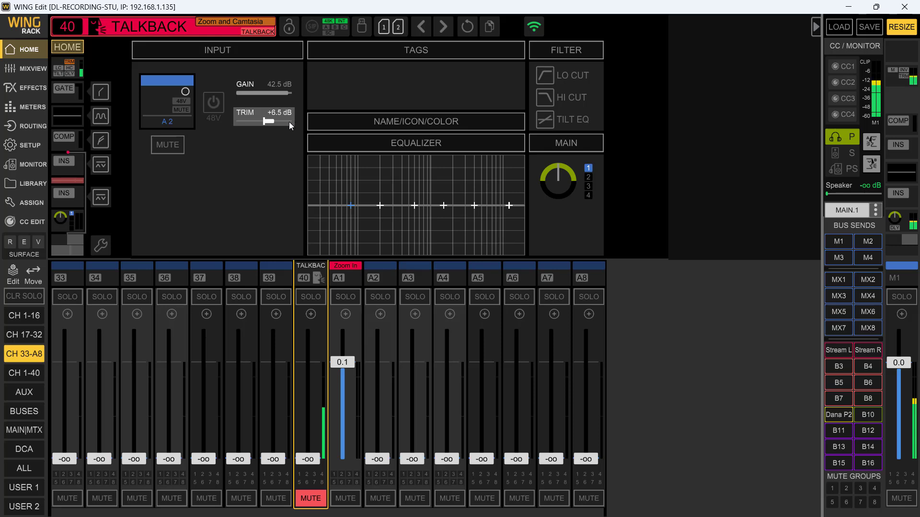
pyautogui.moveTo(267, 122); pyautogui.dragTo(281, 121)
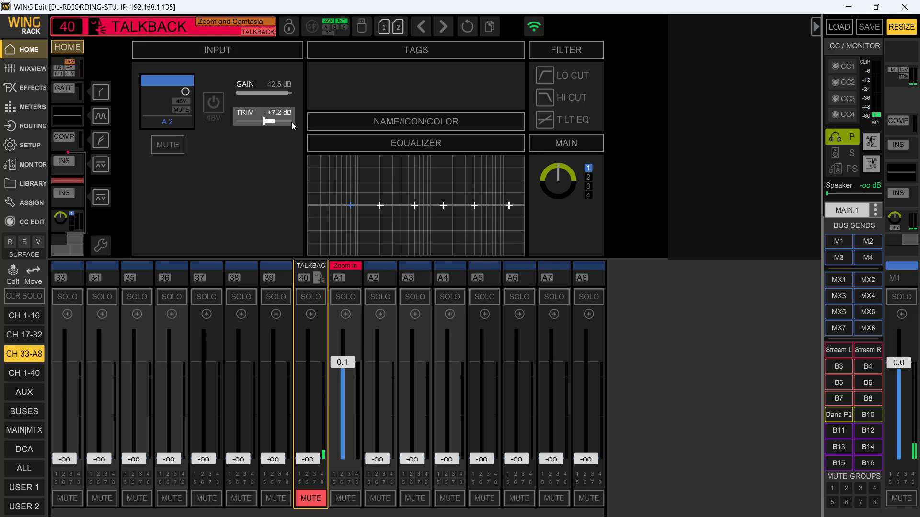
pyautogui.moveTo(267, 121); pyautogui.dragTo(273, 121)
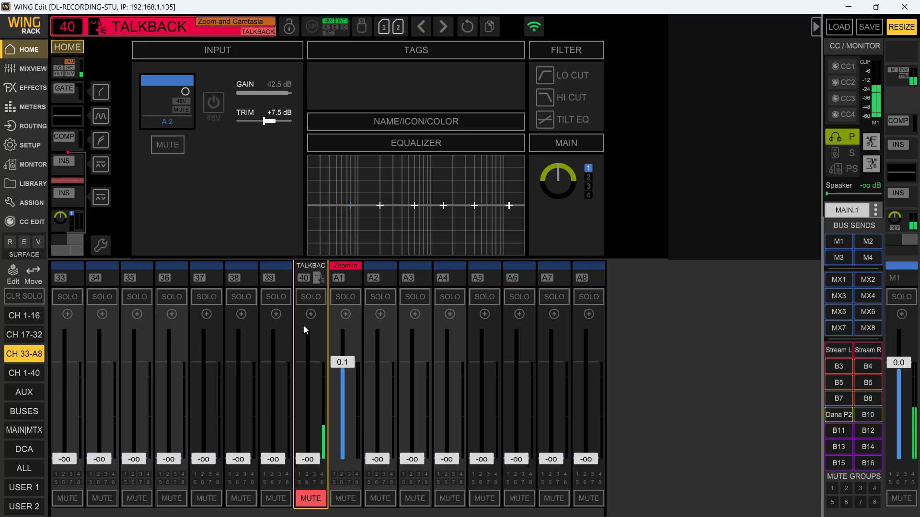
pyautogui.moveTo(22, 323)
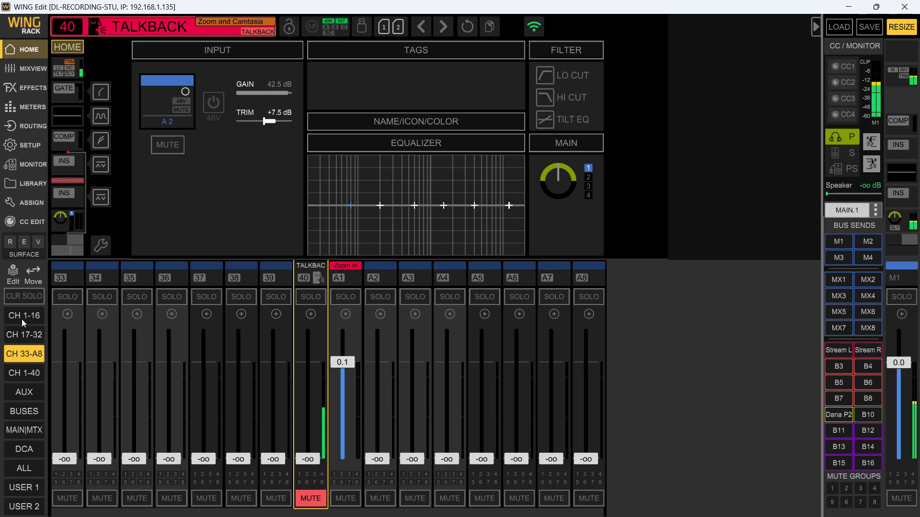
# Show the CH 1-16 fader bank and pull channel 2's fader down to -oo
pyautogui.click(24, 316)
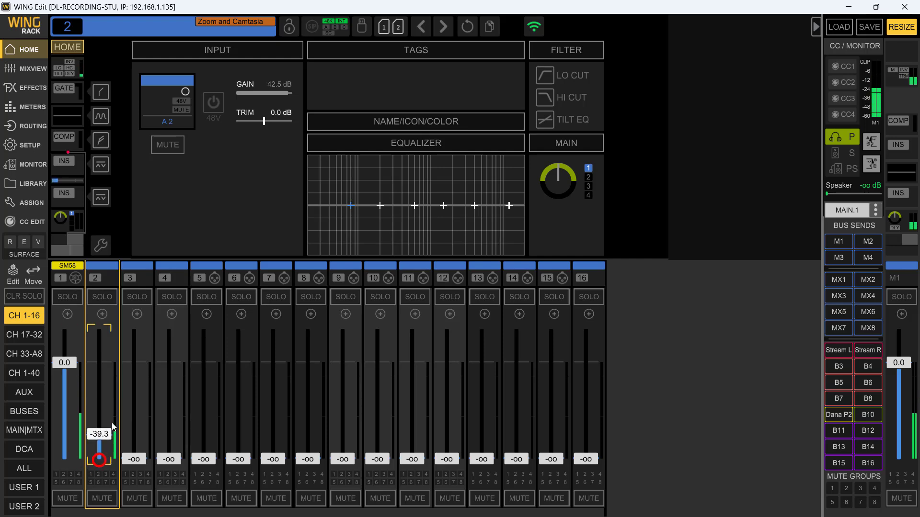
pyautogui.moveTo(100, 459); pyautogui.dragTo(100, 345)
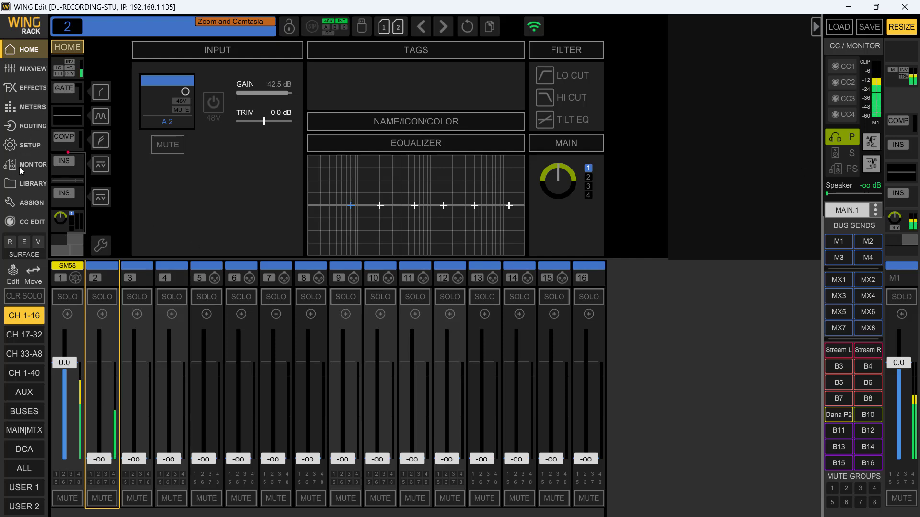
# Set Talk A's talk level to -3.0 dB and bus dim to 29 dB, routed to Main 1
pyautogui.click(28, 165)
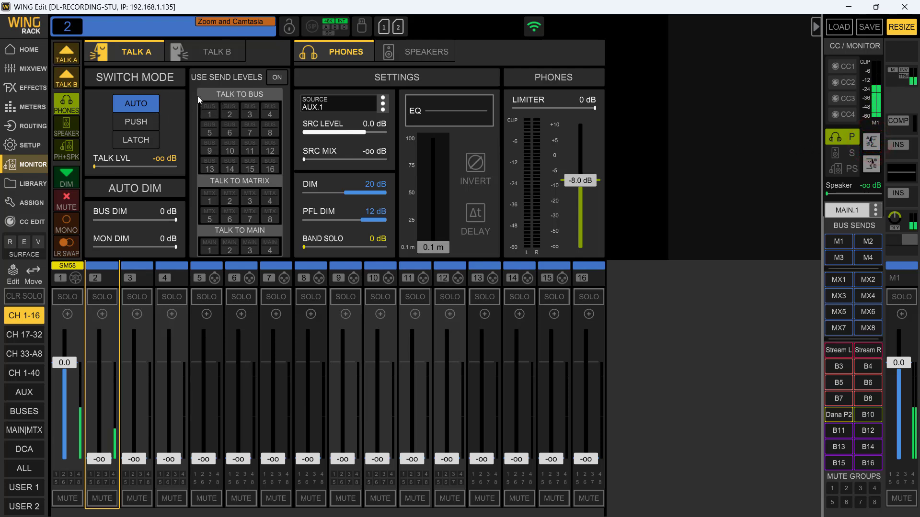
pyautogui.moveTo(114, 182)
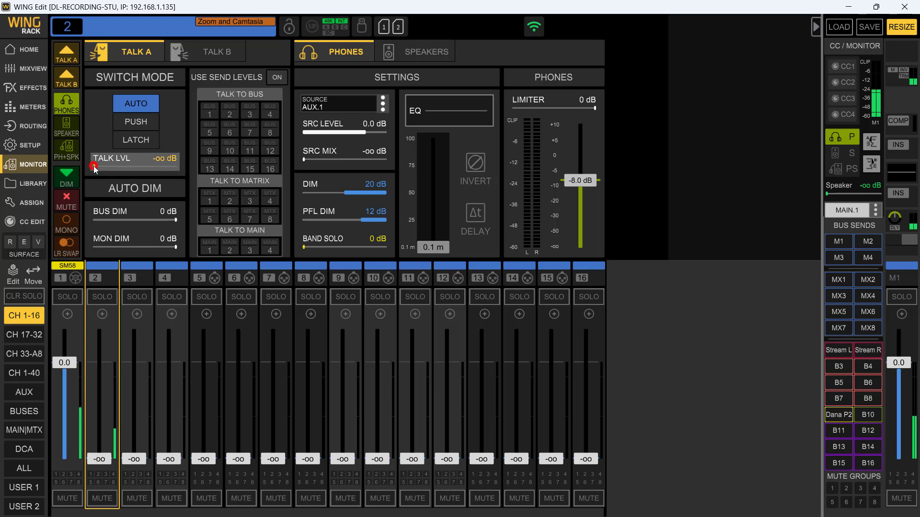
pyautogui.moveTo(94, 167); pyautogui.dragTo(162, 166)
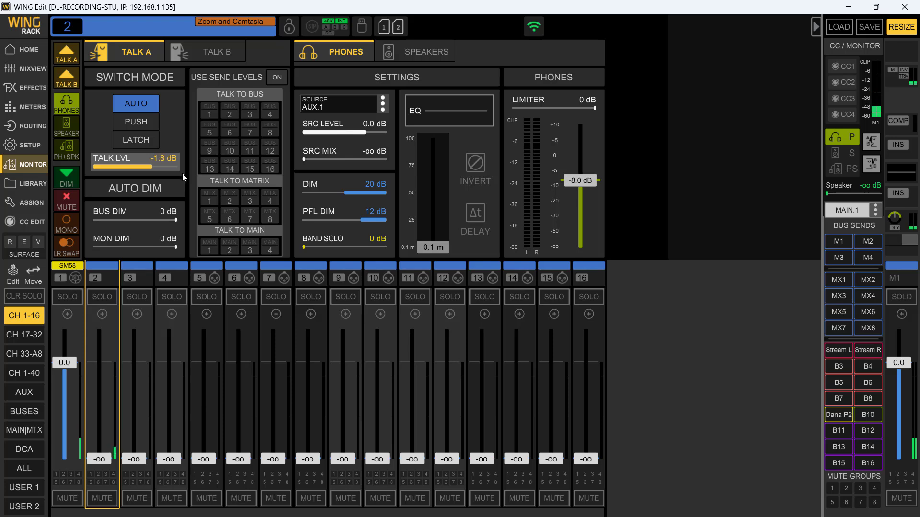
pyautogui.moveTo(141, 166); pyautogui.dragTo(123, 166)
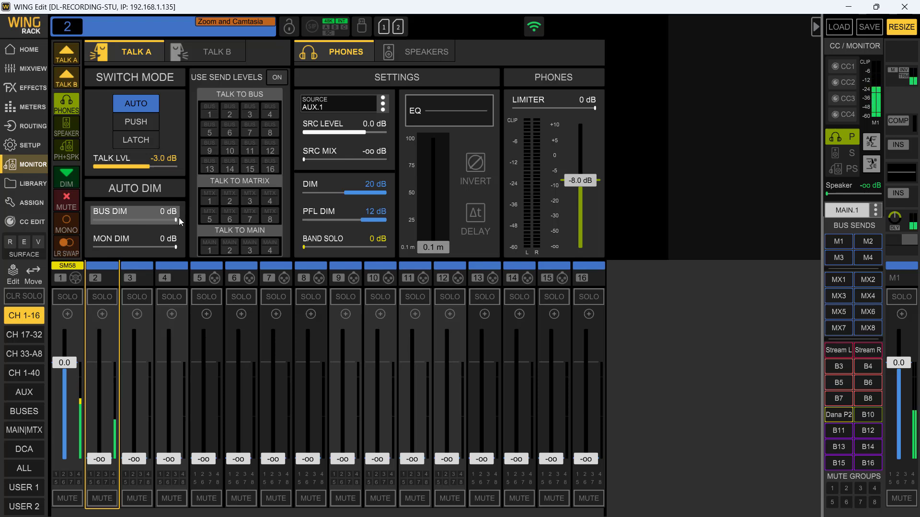
pyautogui.click(209, 247)
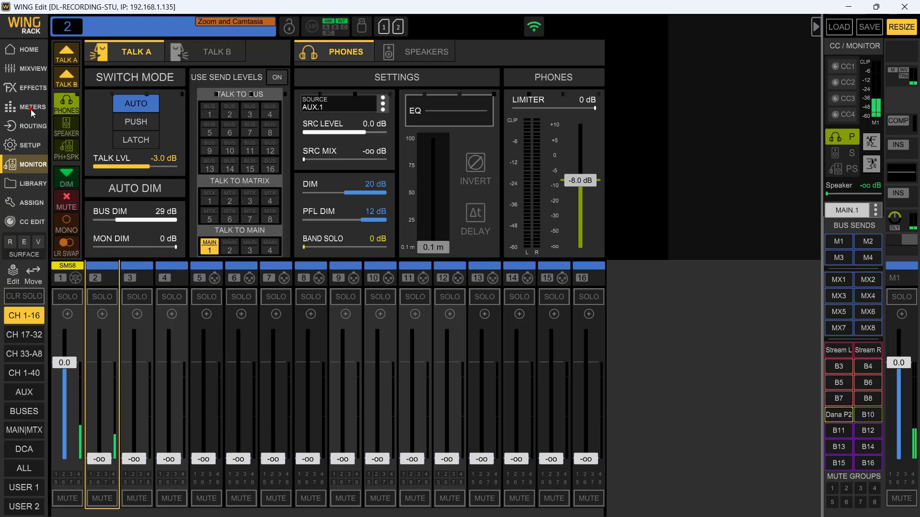
# Engage Talk A on the meters page, showing signal on buses 1–2, bus 9 and Main 1
pyautogui.click(24, 107)
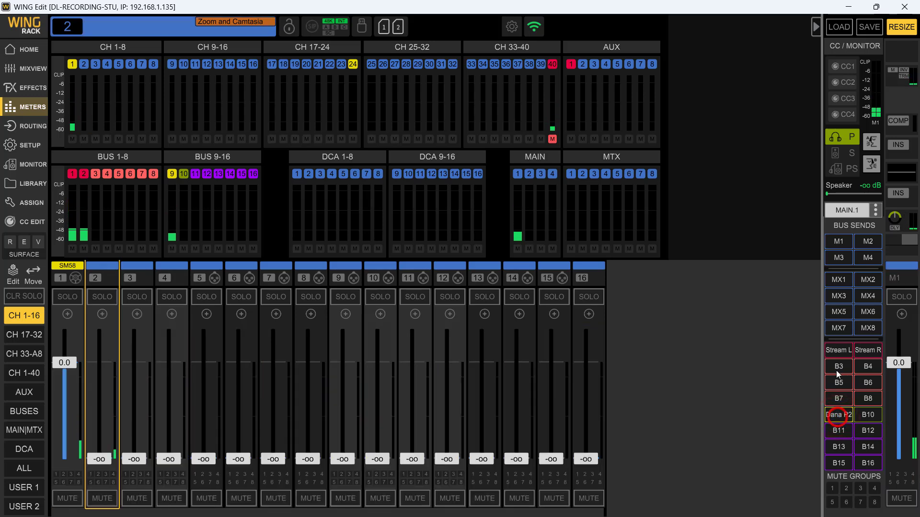
pyautogui.click(871, 142)
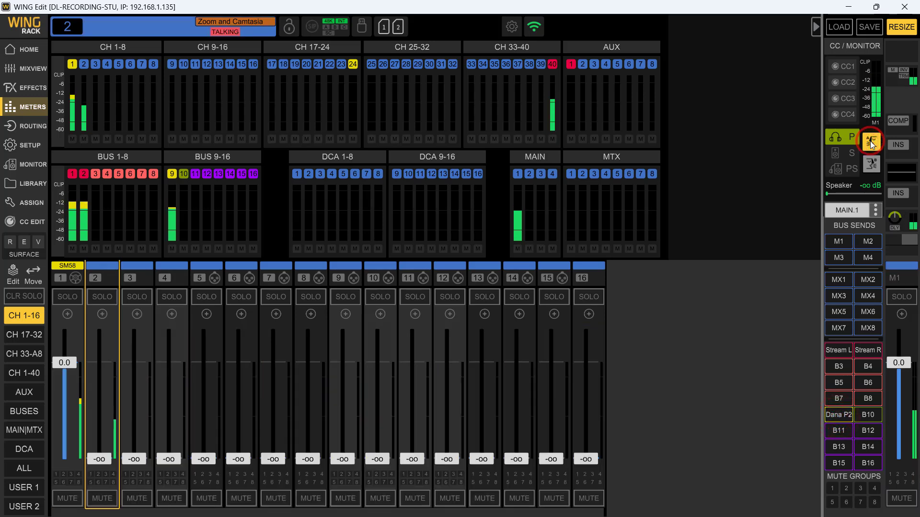
pyautogui.click(871, 140)
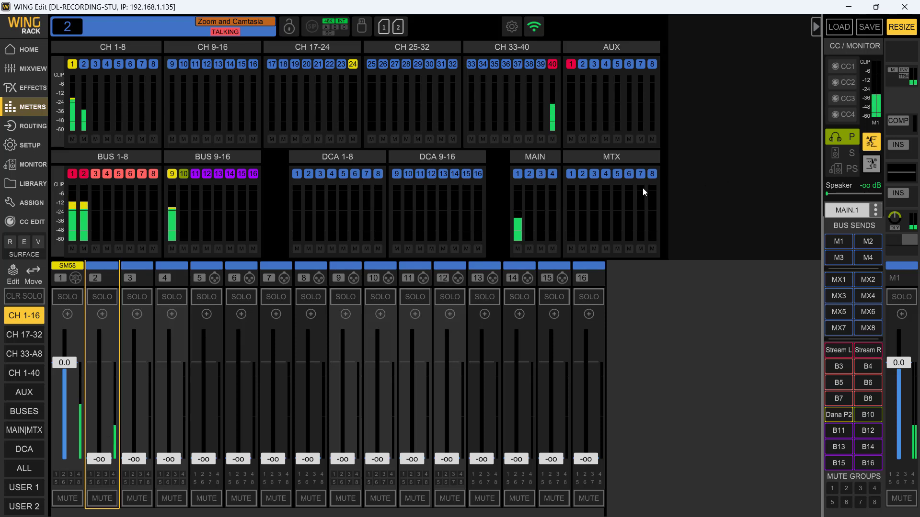
pyautogui.click(516, 216)
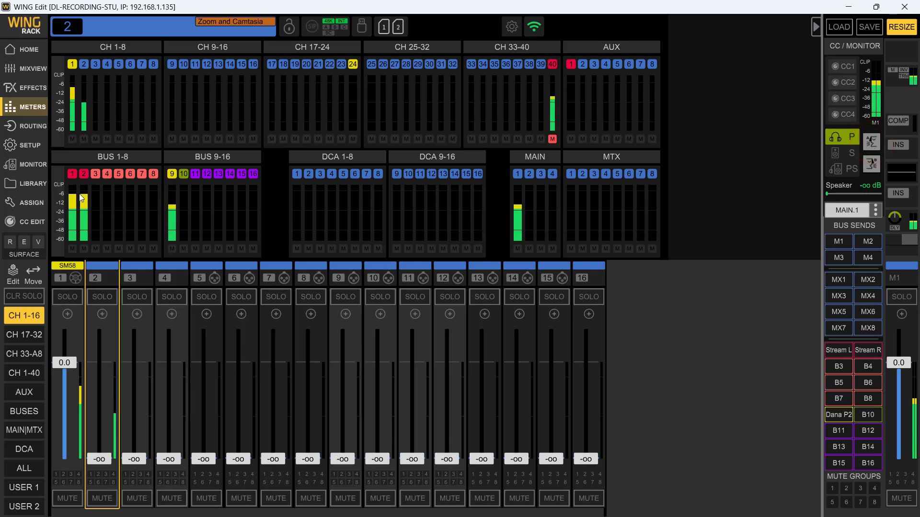
# Enable Bus 16 for Talk A, then engage Talk A to verify Bus 16's meter
pyautogui.click(26, 165)
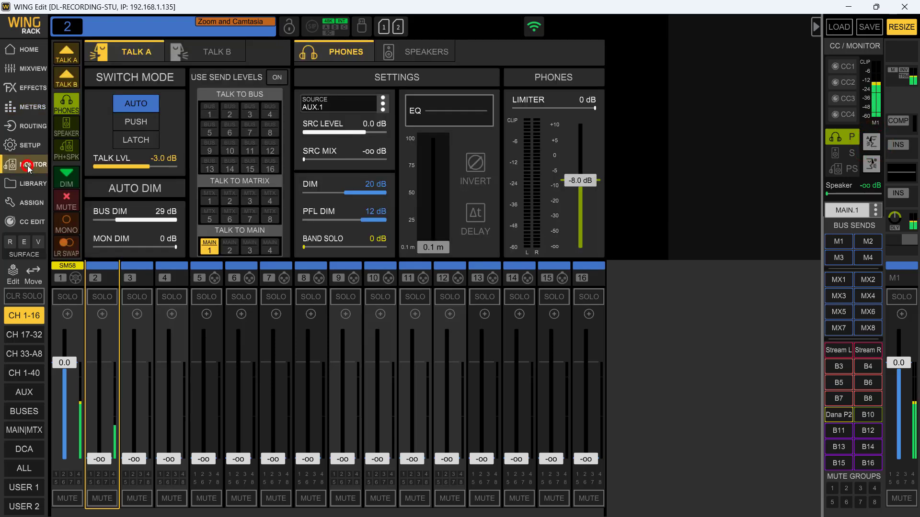
pyautogui.moveTo(223, 151)
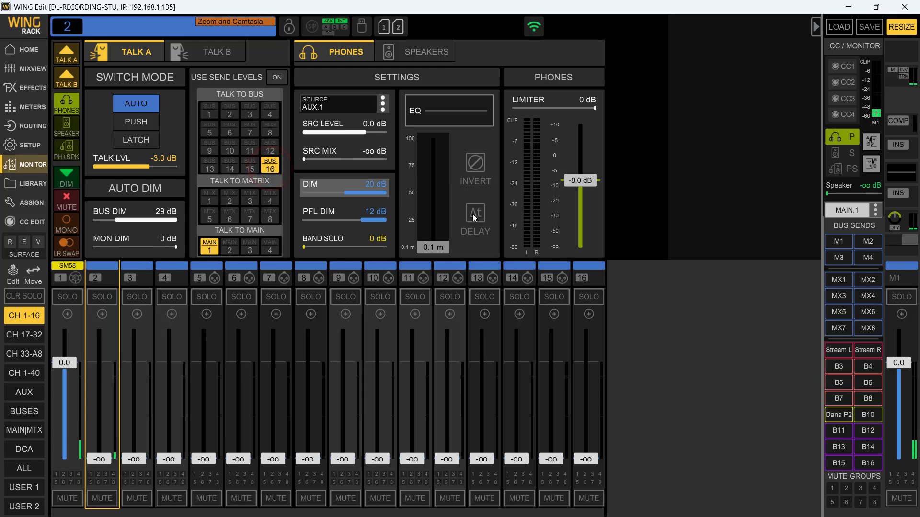
pyautogui.click(26, 107)
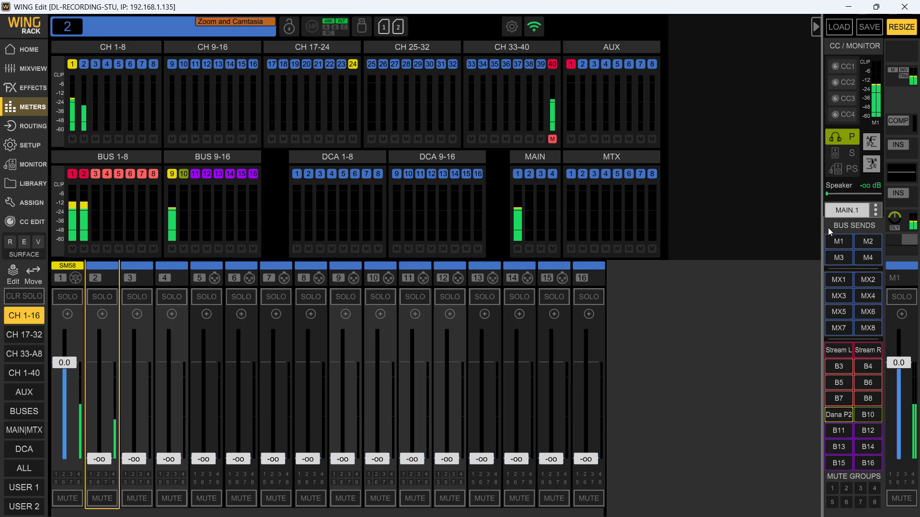
pyautogui.click(871, 143)
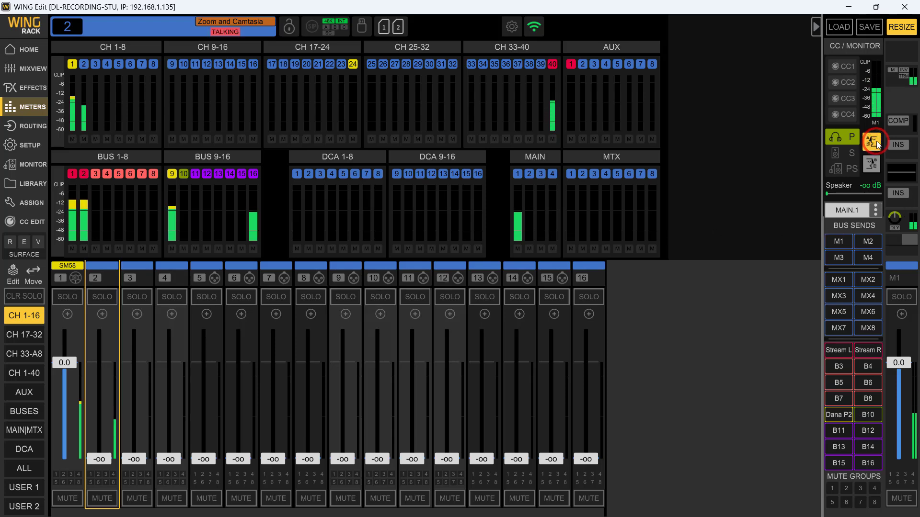
pyautogui.click(871, 141)
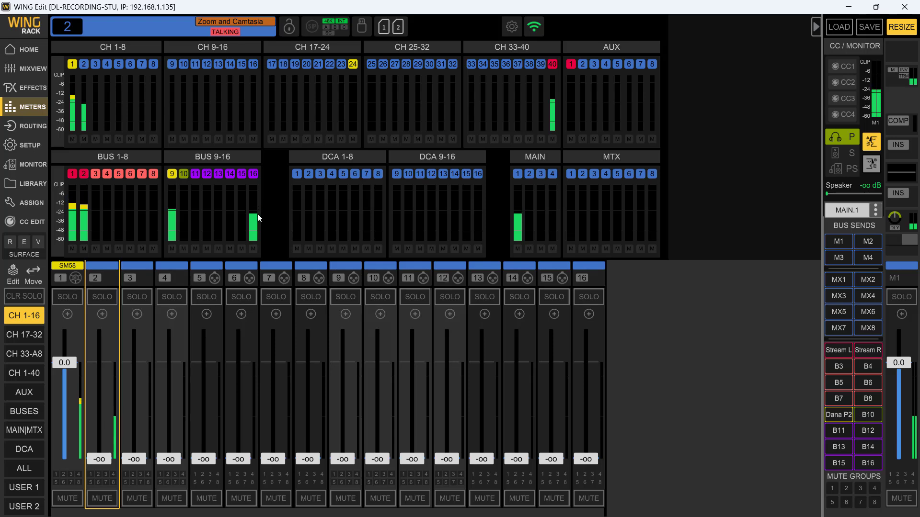
pyautogui.moveTo(526, 198)
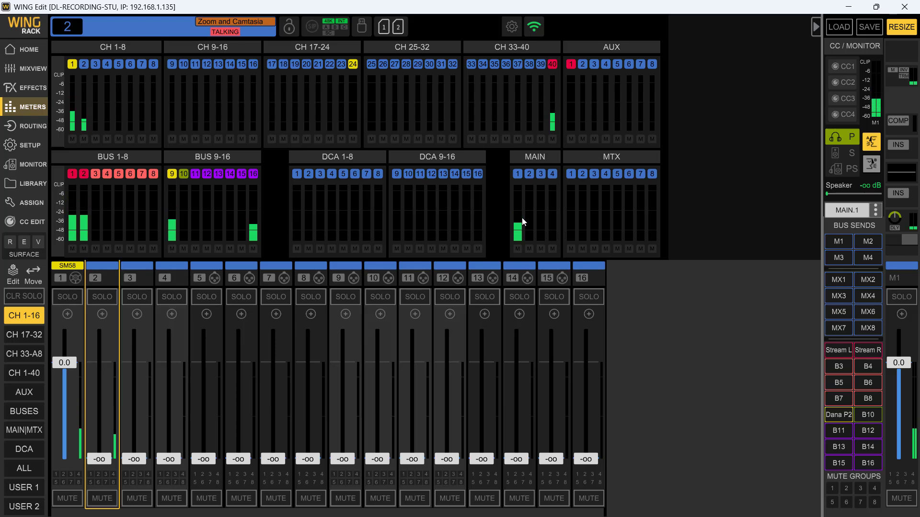
# Switch between the Talk B and Talk A tabs and toggle Talk A's matrix destinations
pyautogui.click(31, 165)
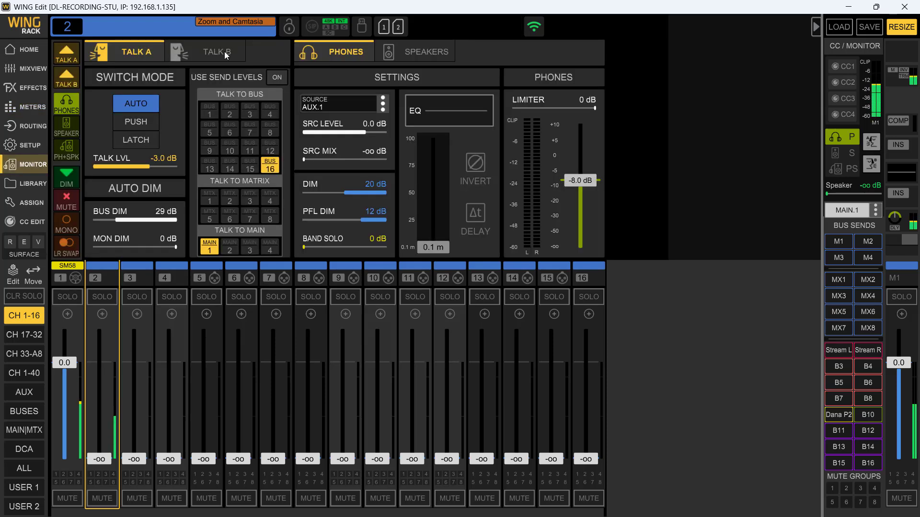
pyautogui.click(219, 52)
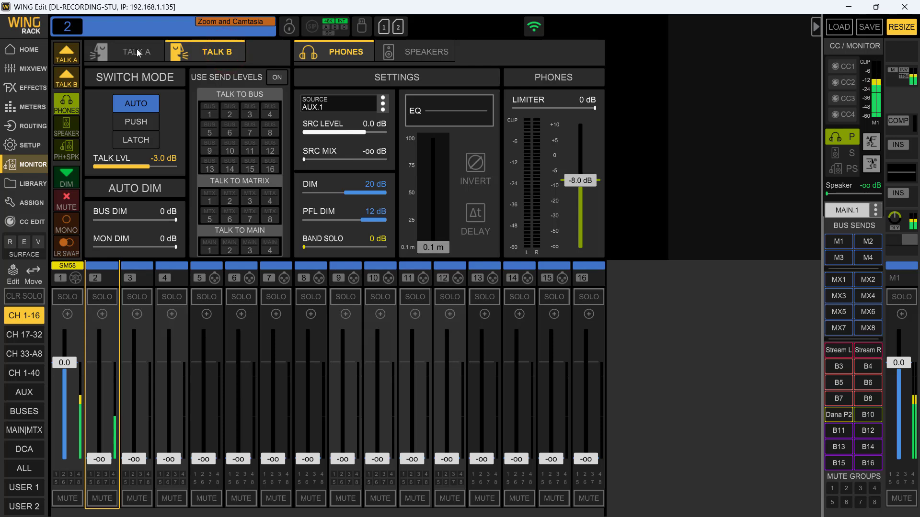
pyautogui.click(215, 49)
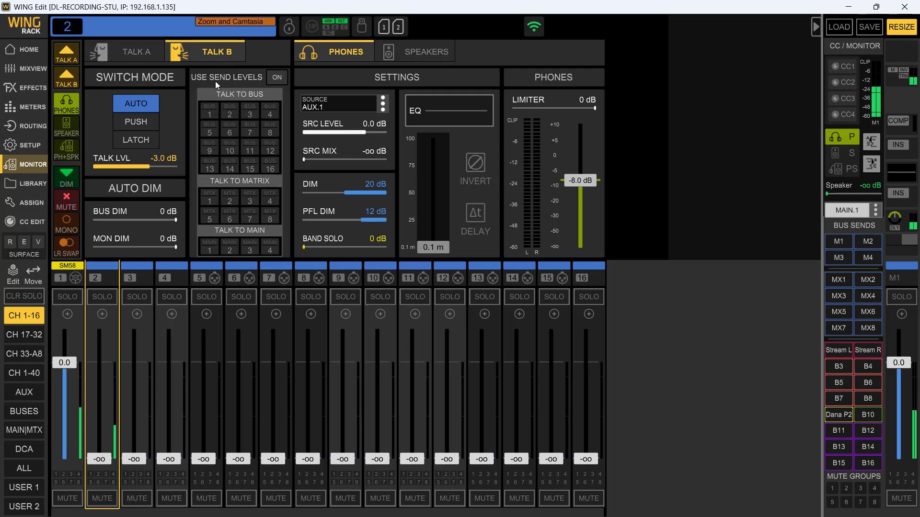
pyautogui.click(137, 51)
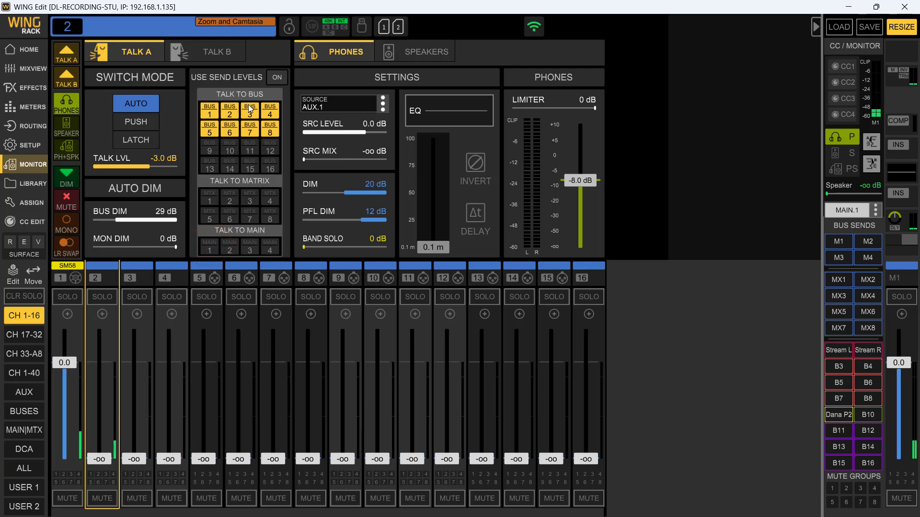
pyautogui.click(209, 197)
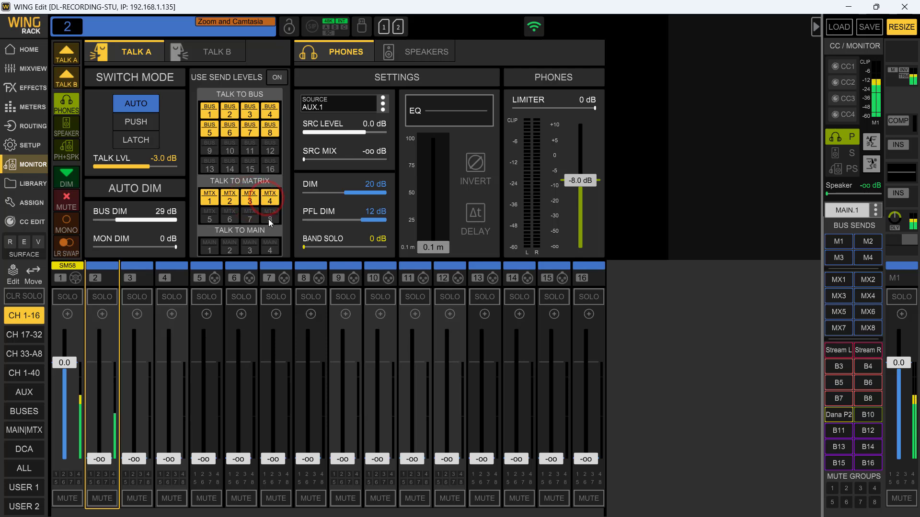
# Add Mains 3 and 4 to Talk B's destinations
pyautogui.click(217, 51)
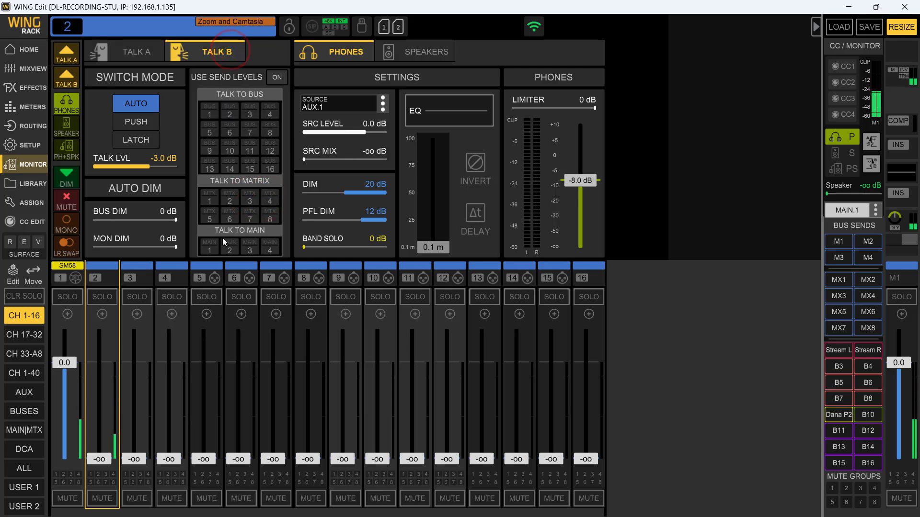
pyautogui.click(250, 246)
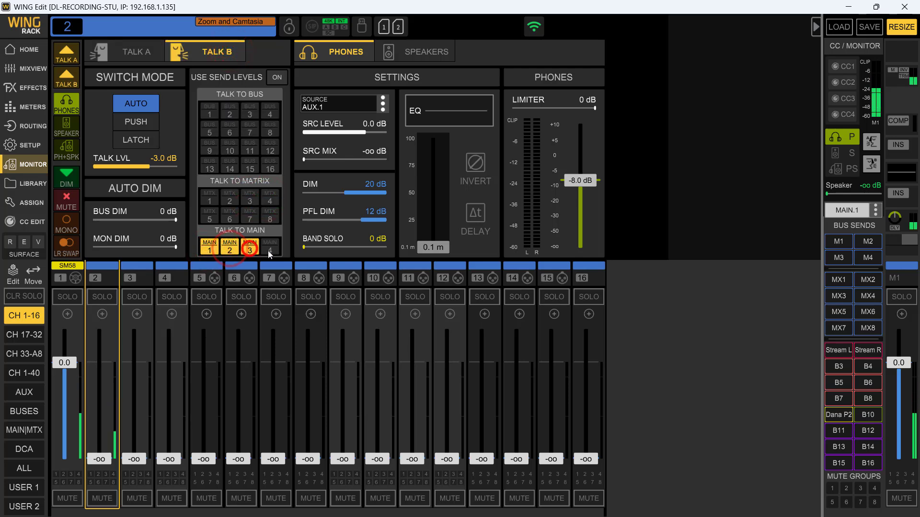
pyautogui.click(270, 246)
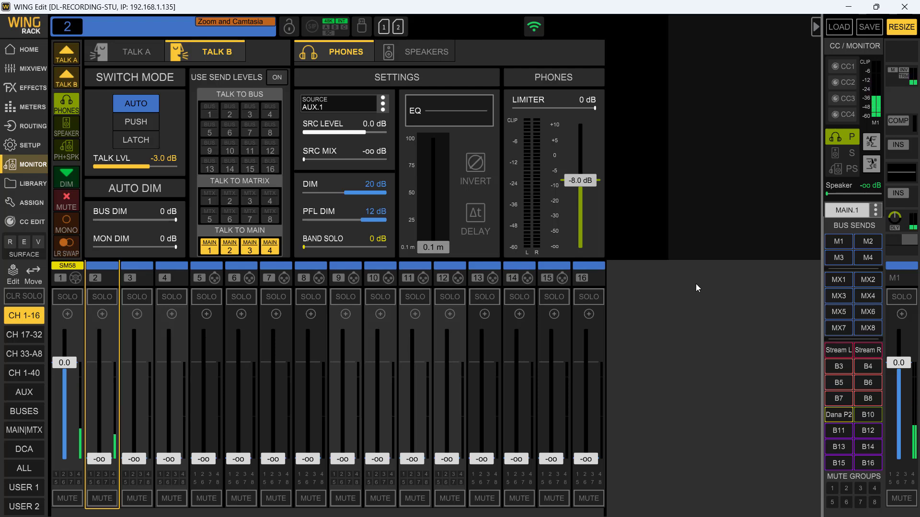
pyautogui.moveTo(494, 139)
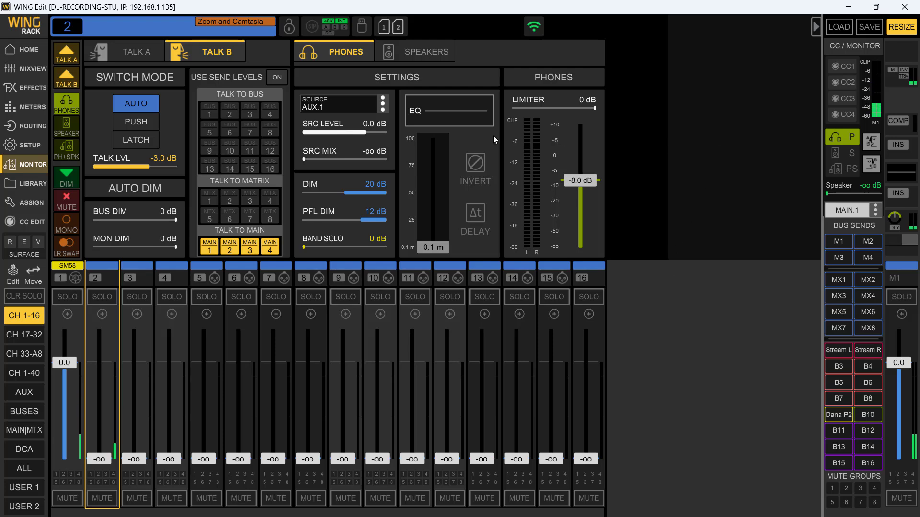
pyautogui.moveTo(863, 179)
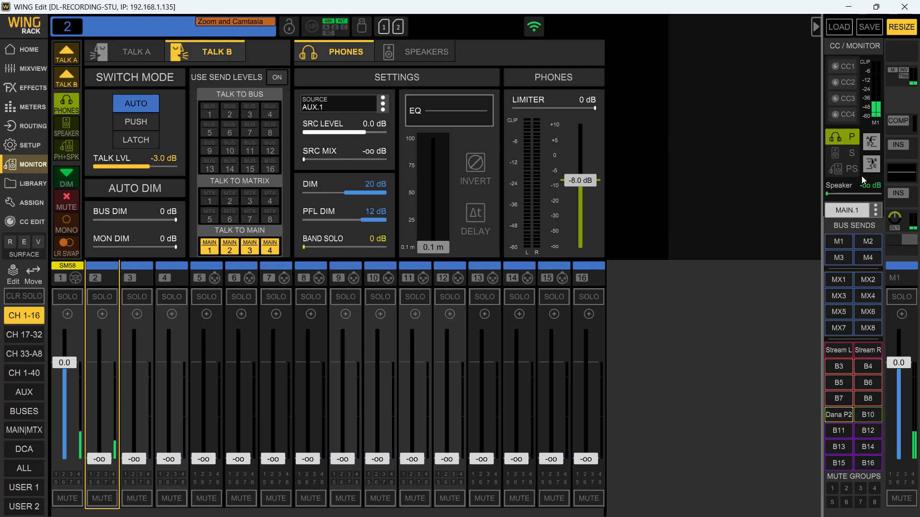
pyautogui.click(871, 164)
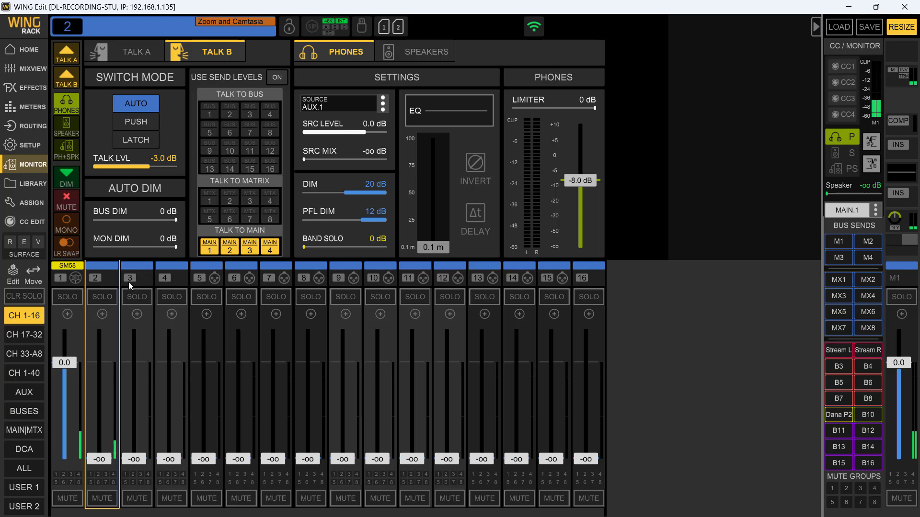
pyautogui.moveTo(671, 342)
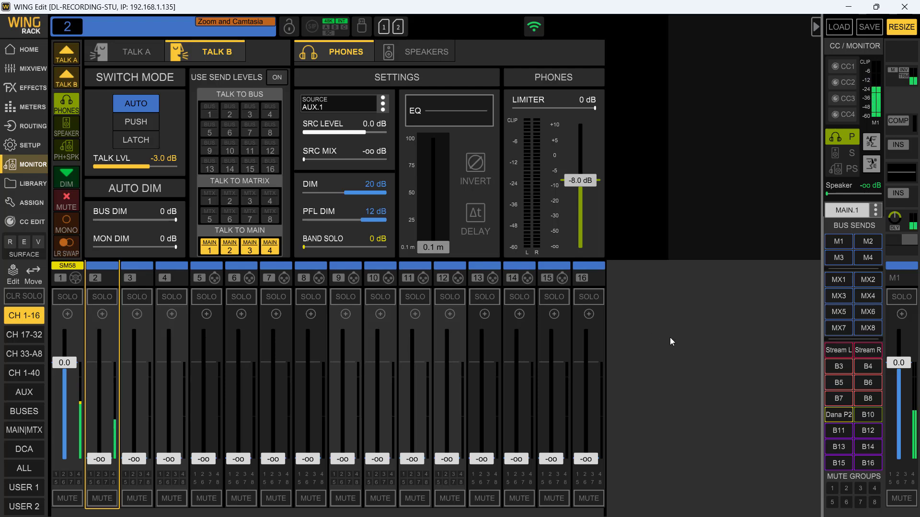